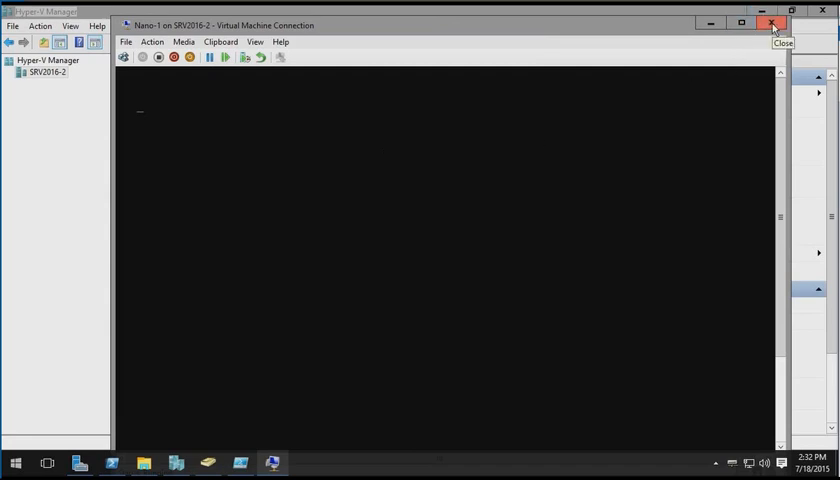
Close the Nano-1 Virtual Machine Connection window, returning to Hyper-V Manager
left_click(771, 24)
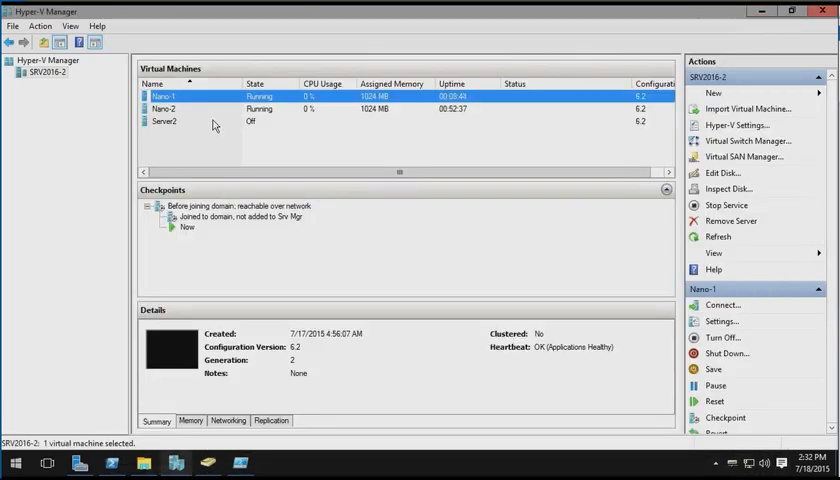
Bring up the elevated PowerShell console to ping 192.168.1.171
left_click(165, 121)
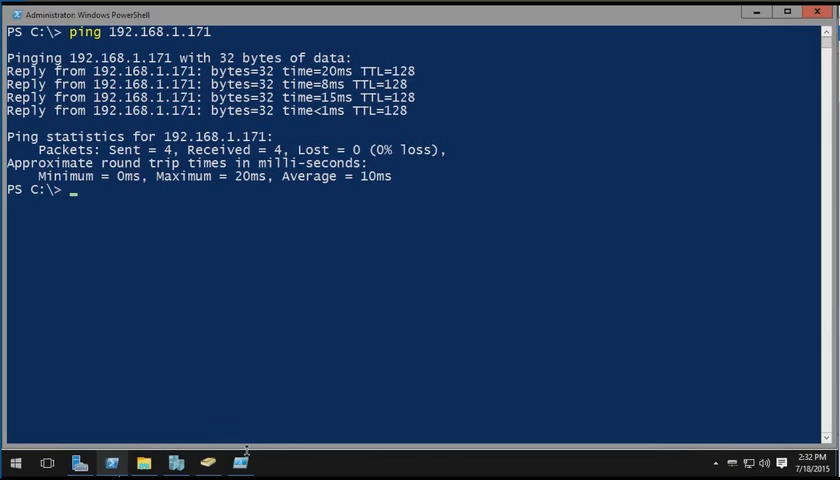
Run the set-item trustedhosts line for 192.168.1.171, then the get-item line to verify it
left_click(239, 463)
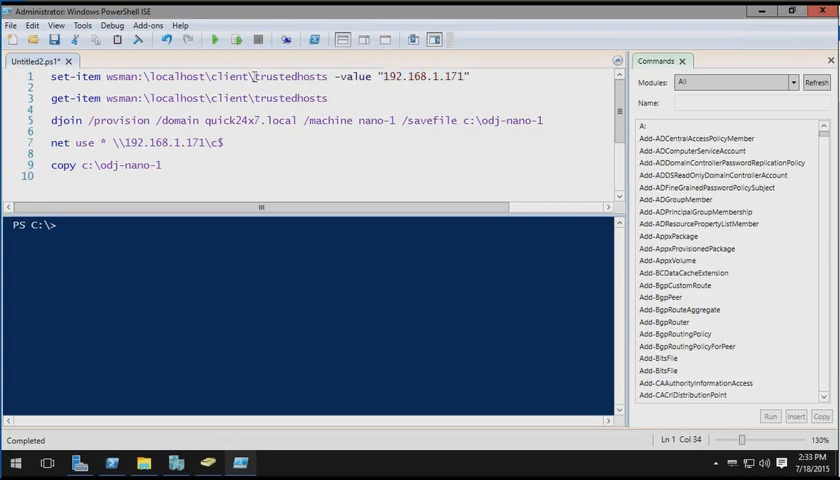
double_click(289, 76)
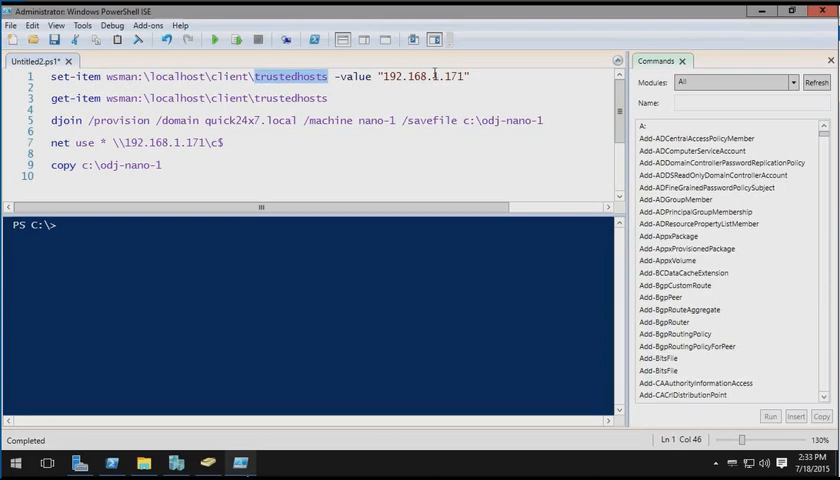
left_click(237, 39)
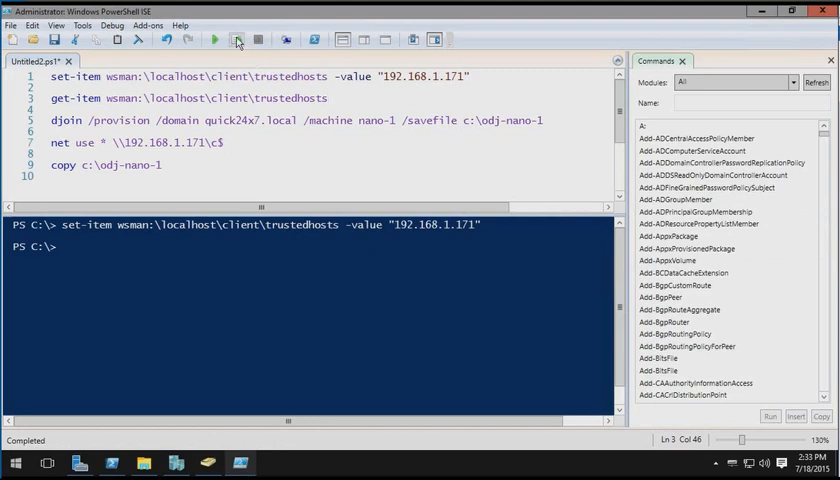
left_click(237, 40)
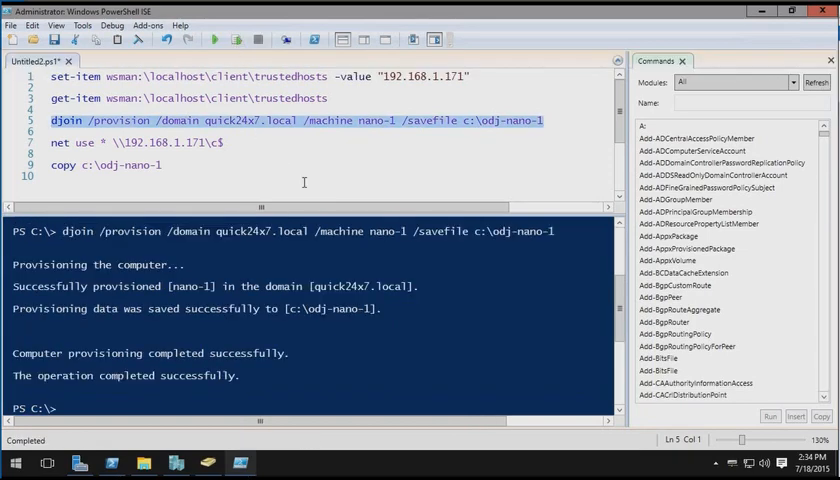
List C:\ with dir and select the new odj-nano-1 join file
type("d")
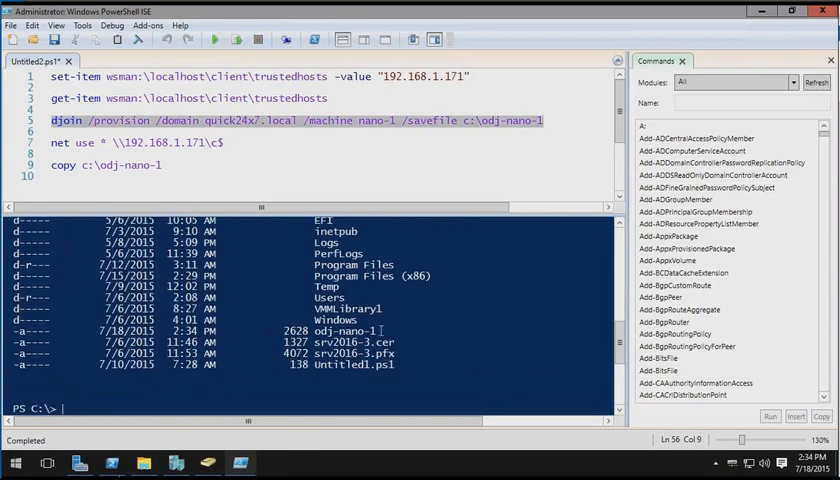
double_click(352, 330)
type(" w:")
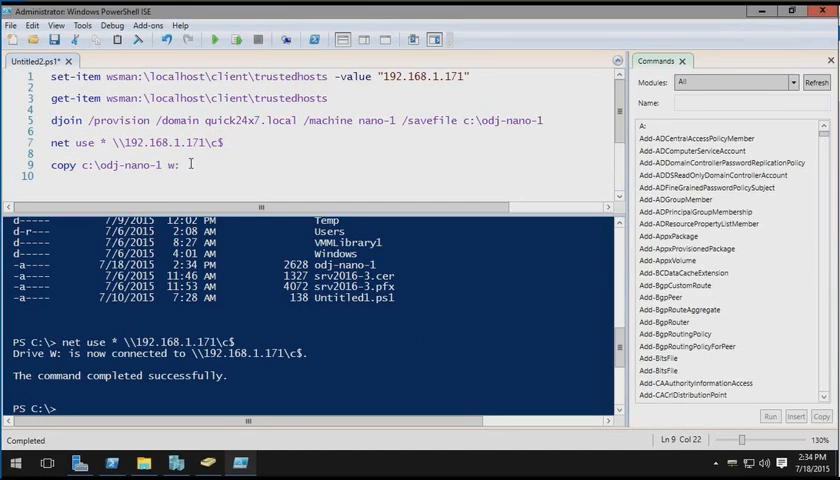
Edit the copy line to copy c:\odj-nano-1 to w:\
type("\\")
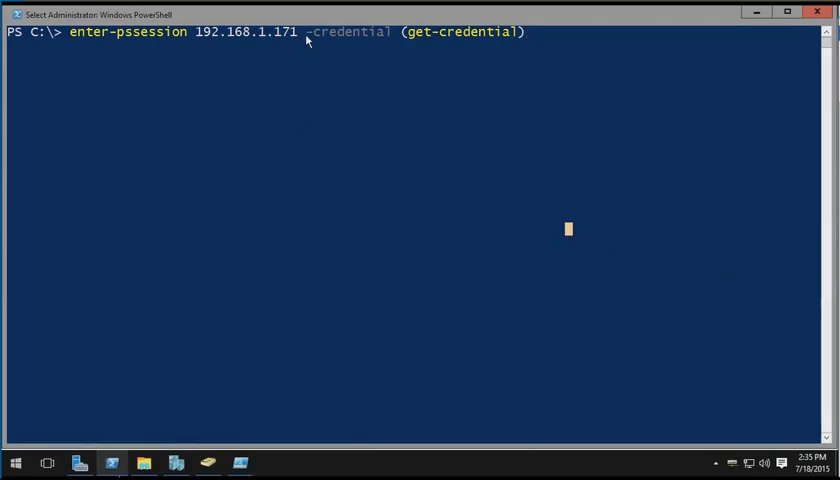
mouse_move(378, 45)
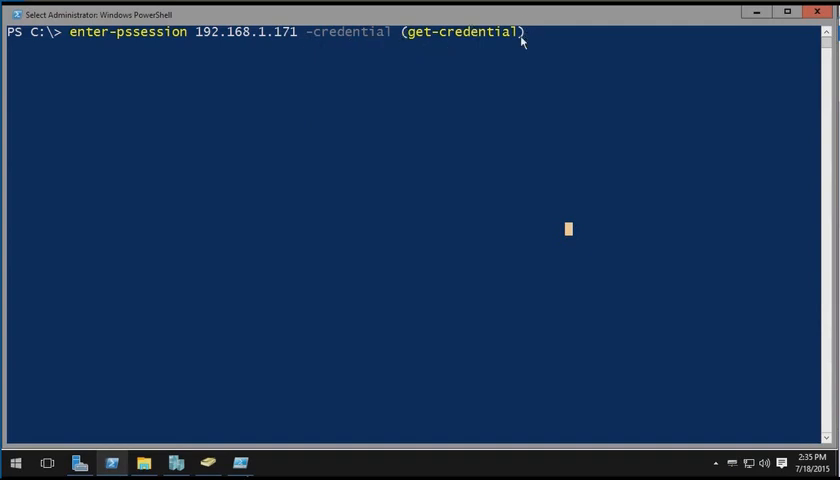
mouse_move(505, 58)
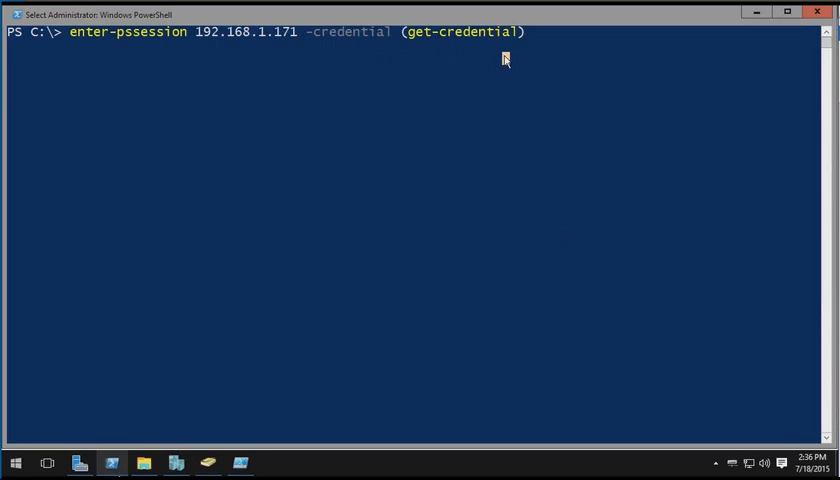
Enter a remote session on 192.168.1.171 as administrator and move to C:\
key("enter")
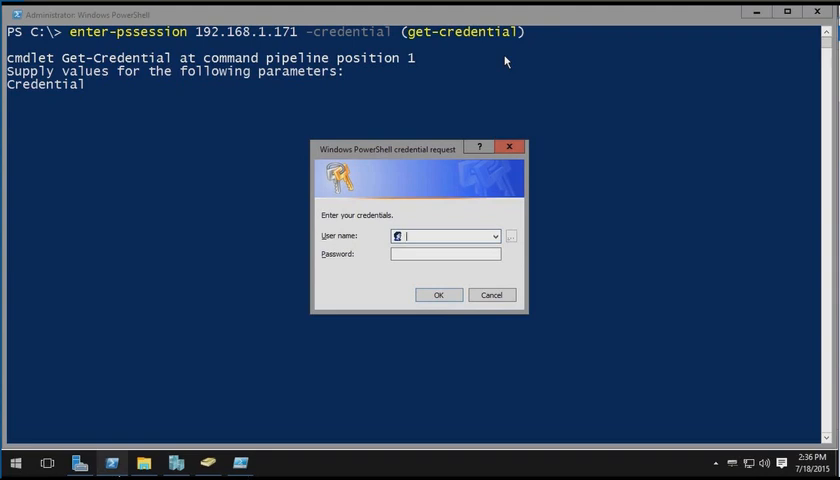
type("administrator")
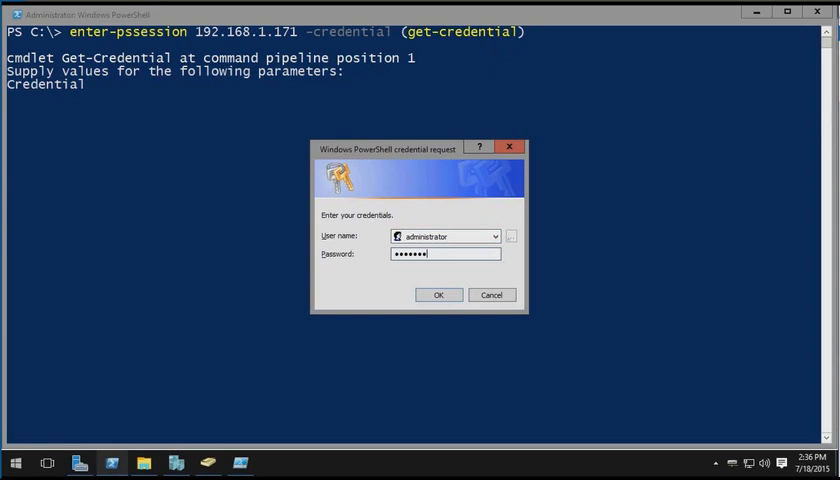
left_click(438, 294)
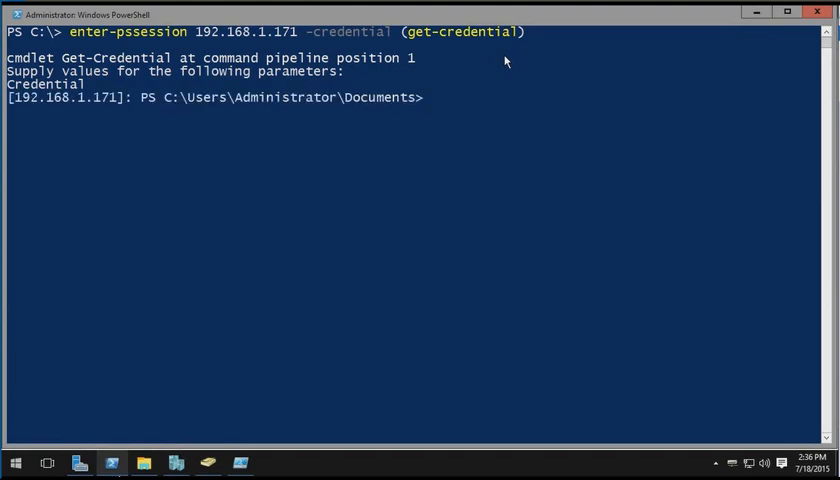
type("cd\\")
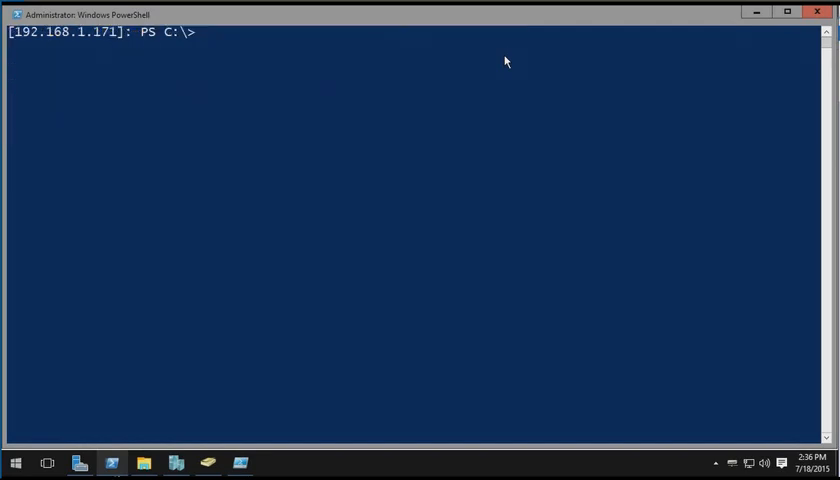
Run djoin /requestodj with C:\odj-nano-1 on the Nano server, then shutdown /r /t 5 to reboot
type("dir")
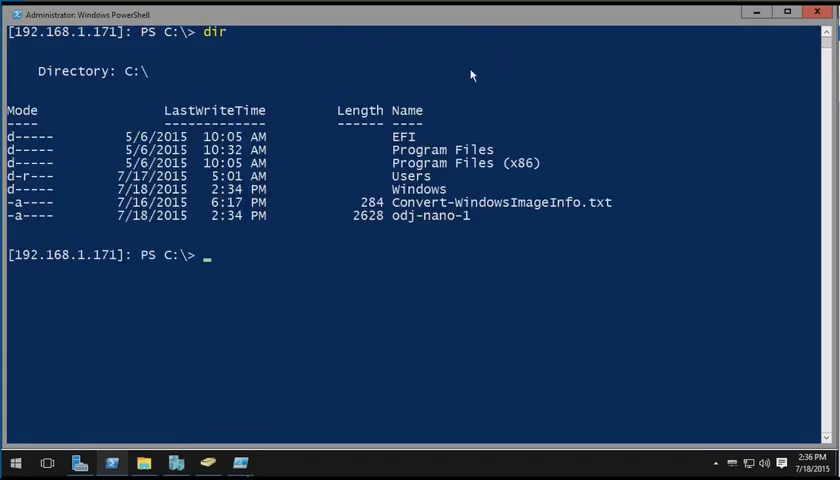
mouse_move(448, 223)
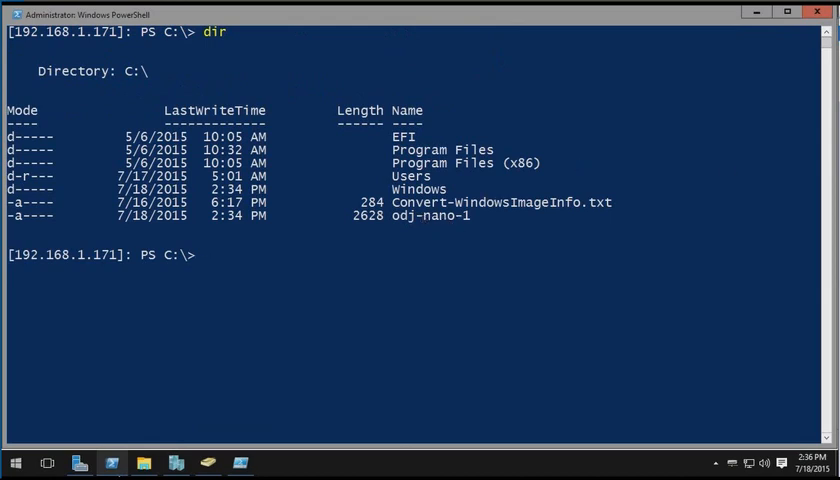
type("djoin /requestodj /loadfile C:\\odj-nano-1 /windowspath c:\\windows /localos")
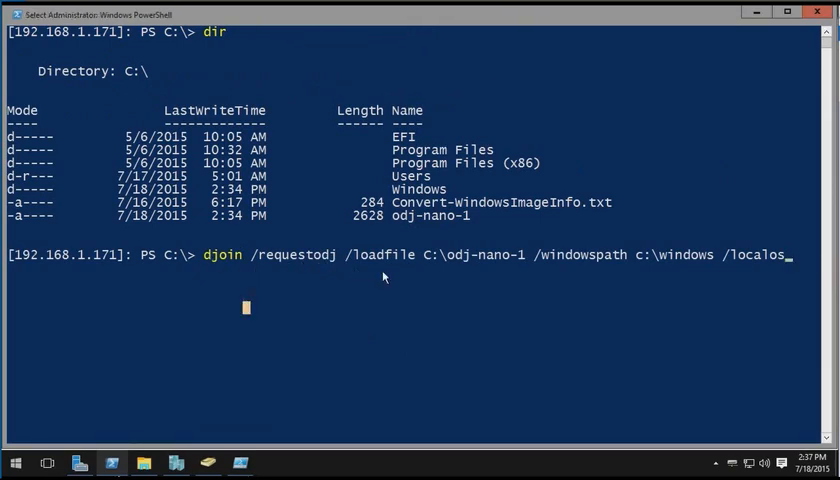
mouse_move(461, 265)
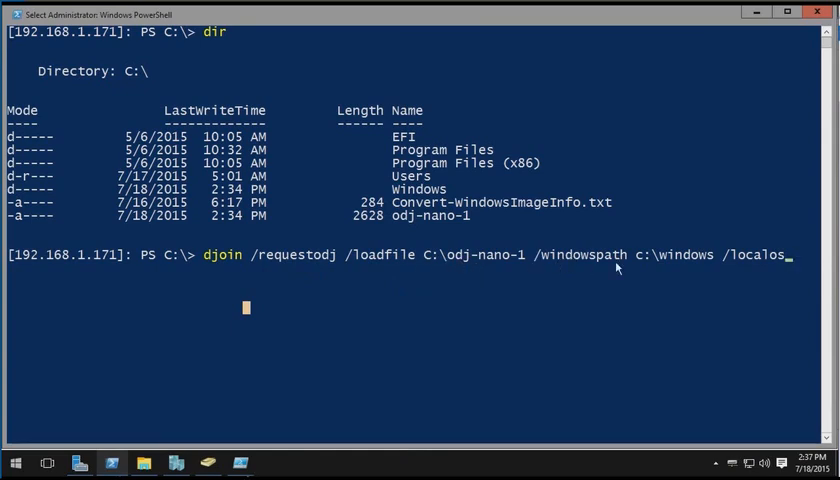
mouse_move(745, 268)
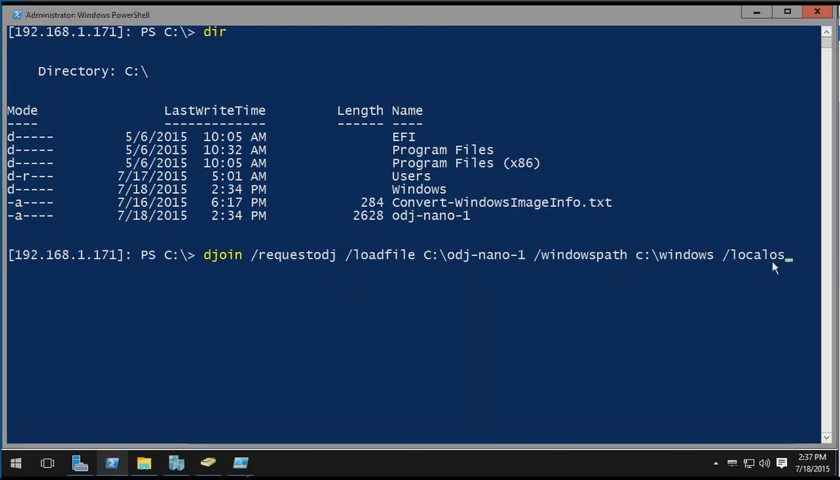
key("Enter")
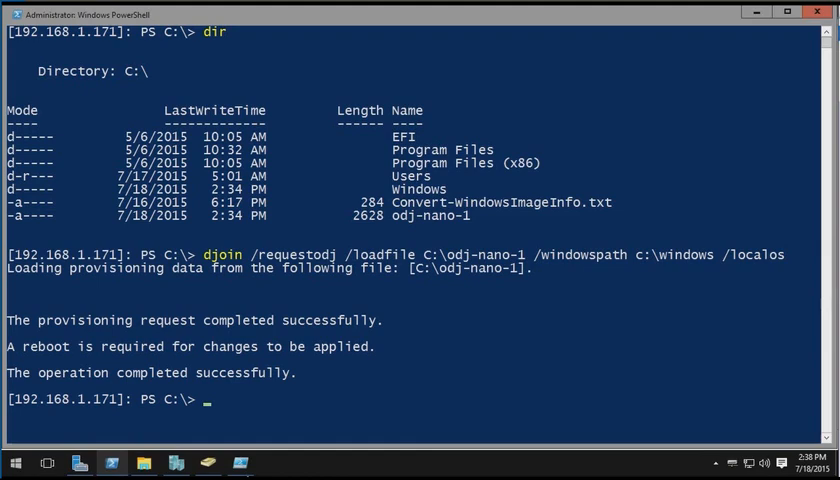
type("shutdown /r /t 5")
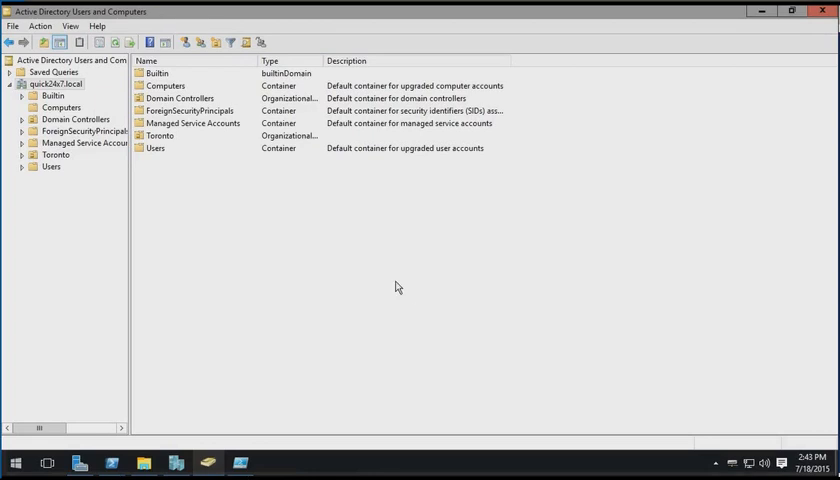
mouse_move(77, 107)
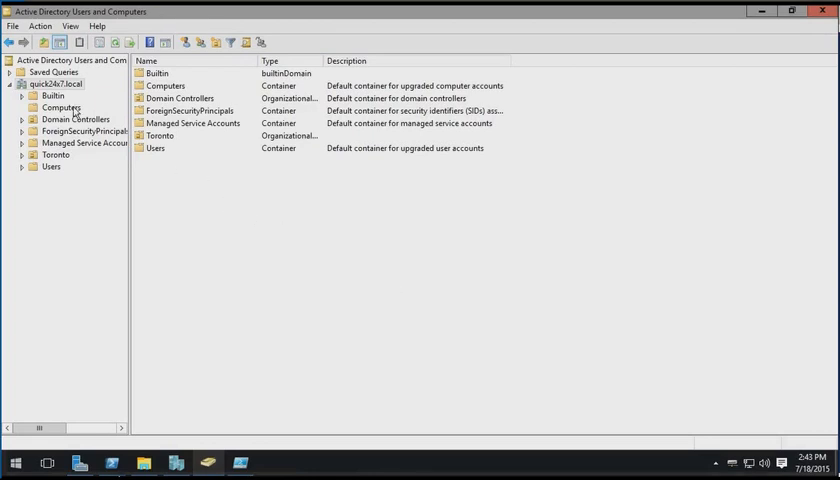
Select the Computers container in quick24x7.local and the NANO-1 computer account
left_click(62, 107)
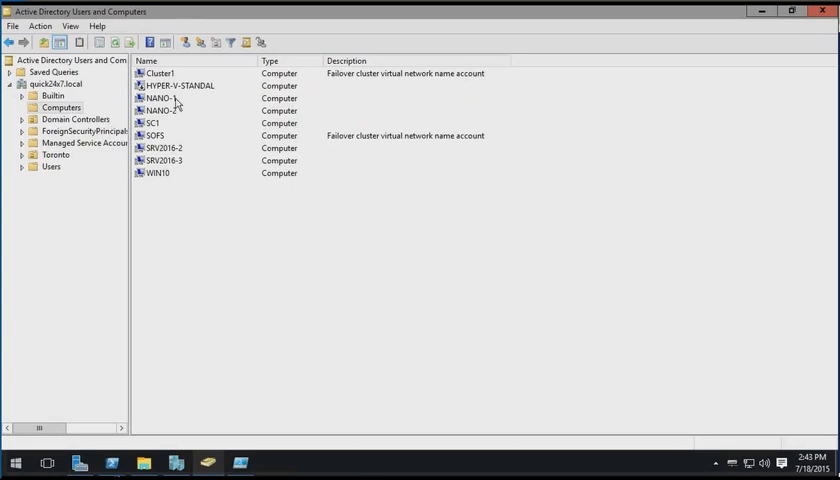
left_click(162, 98)
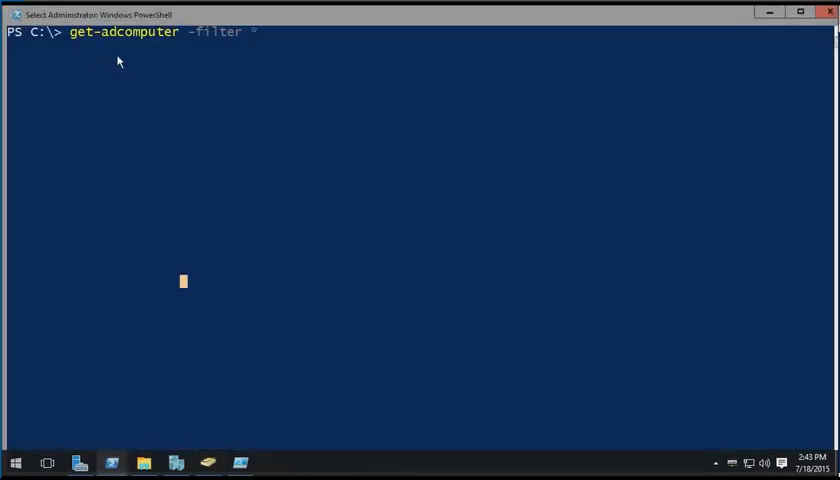
mouse_move(276, 104)
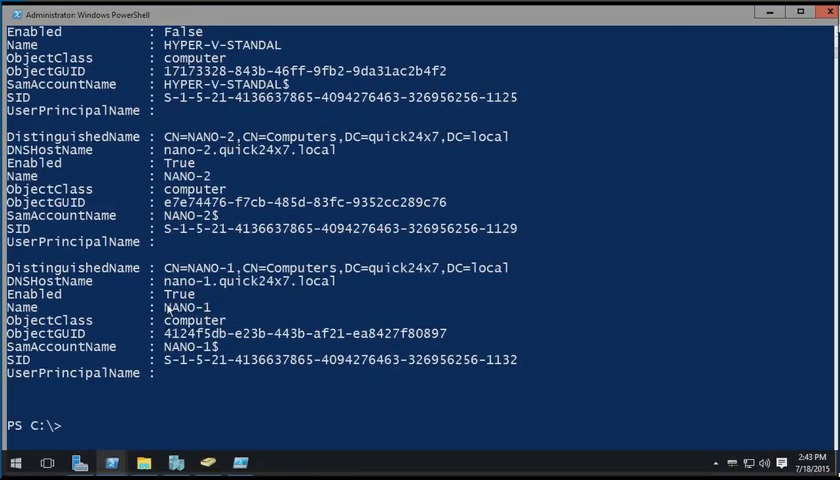
mouse_move(132, 418)
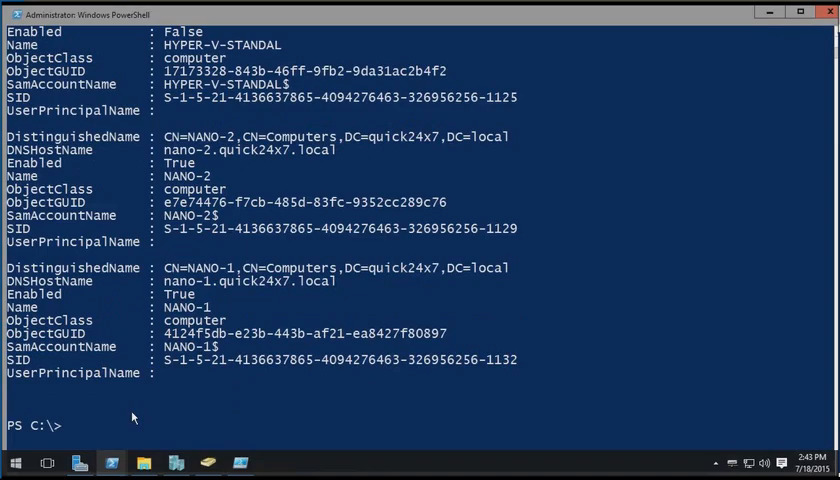